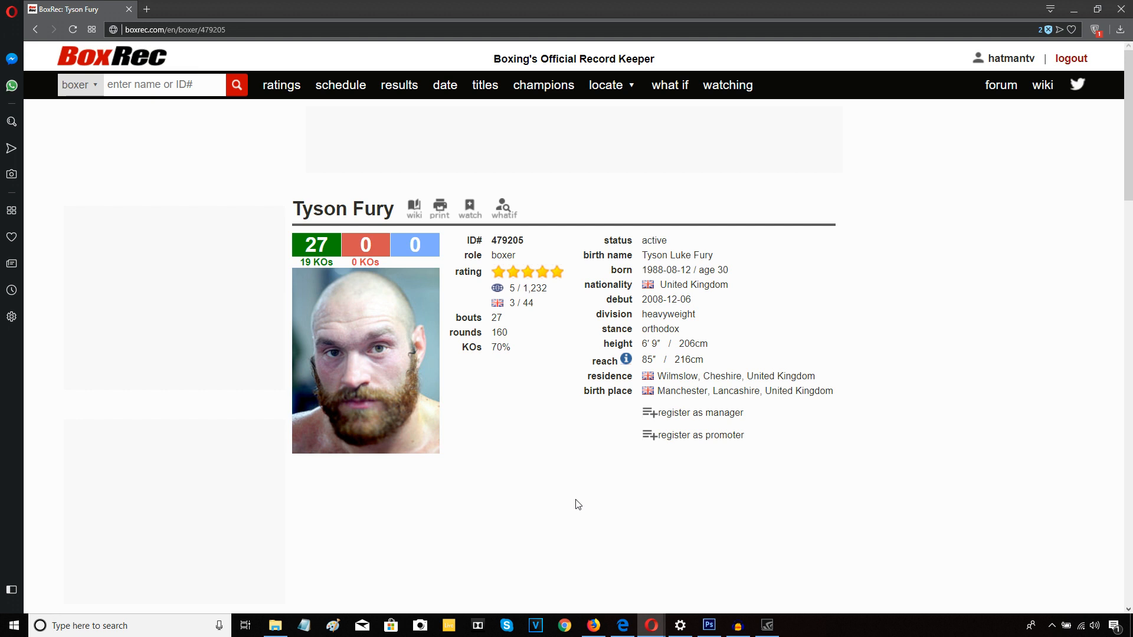
mouse_move(1086, 6)
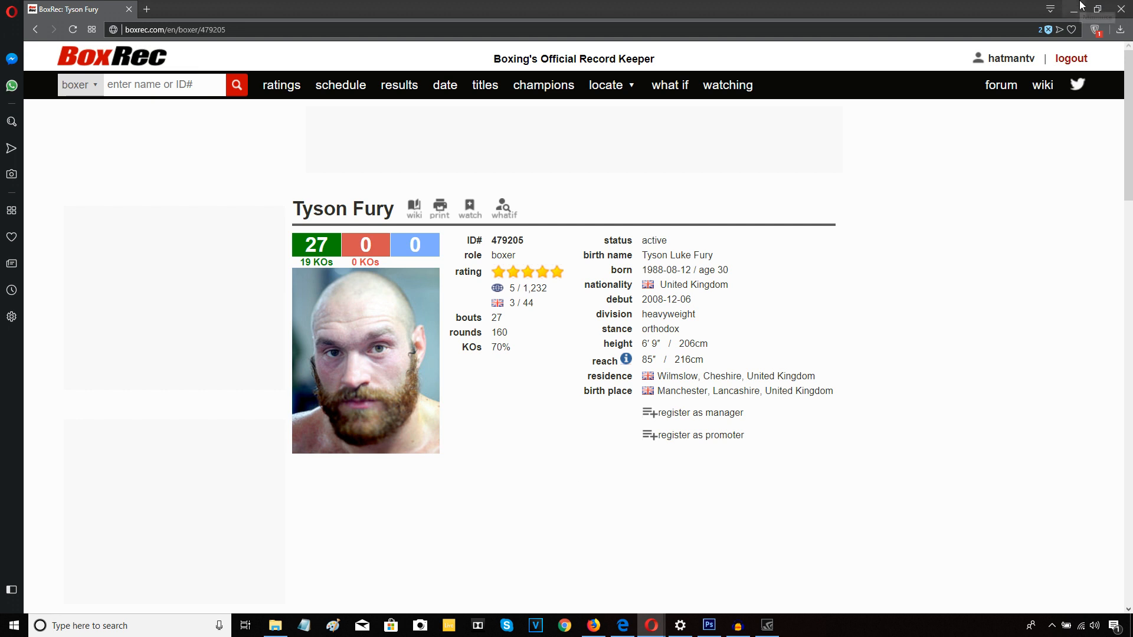
mouse_move(1078, 6)
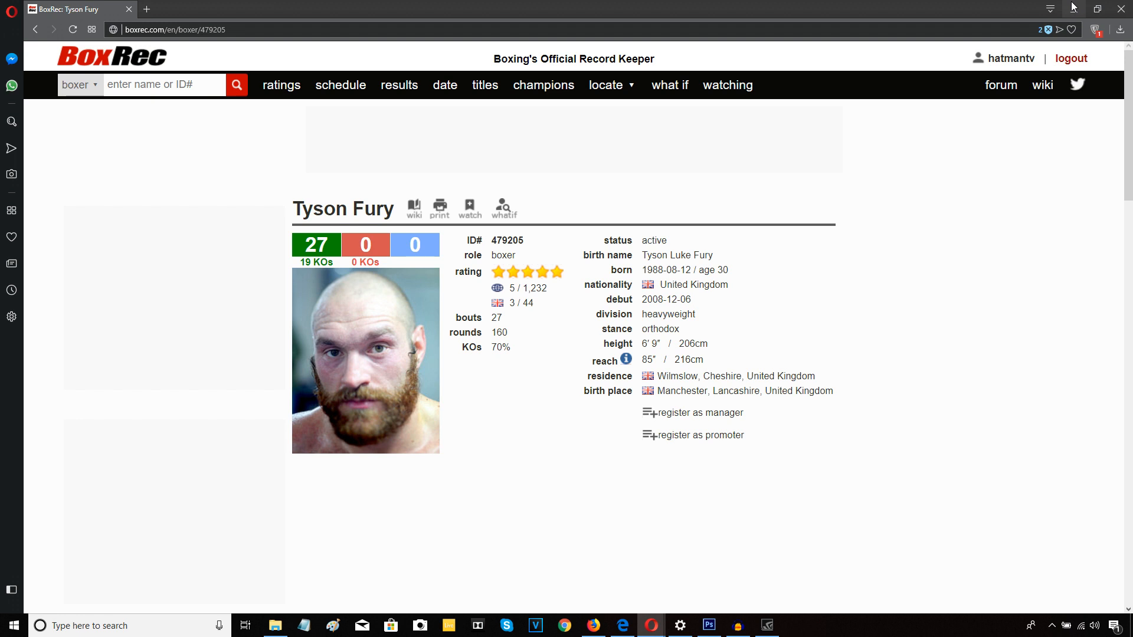
Scroll Tyson Fury's career table and open opponent Francesco Pianeta's record page.
scroll(down, 3)
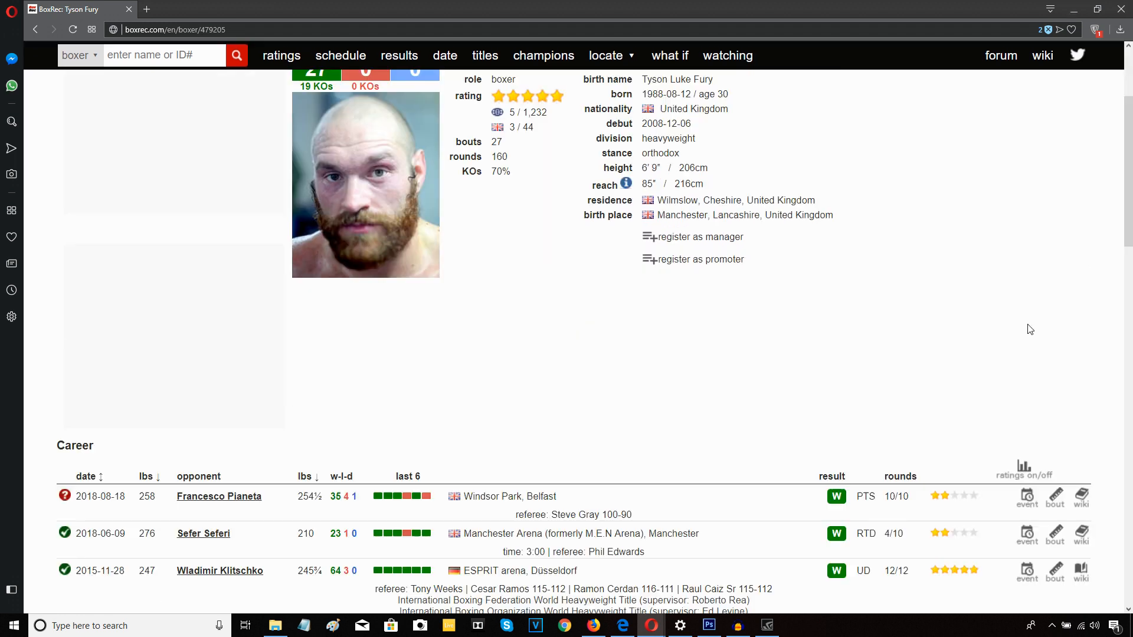
scroll(down, 3)
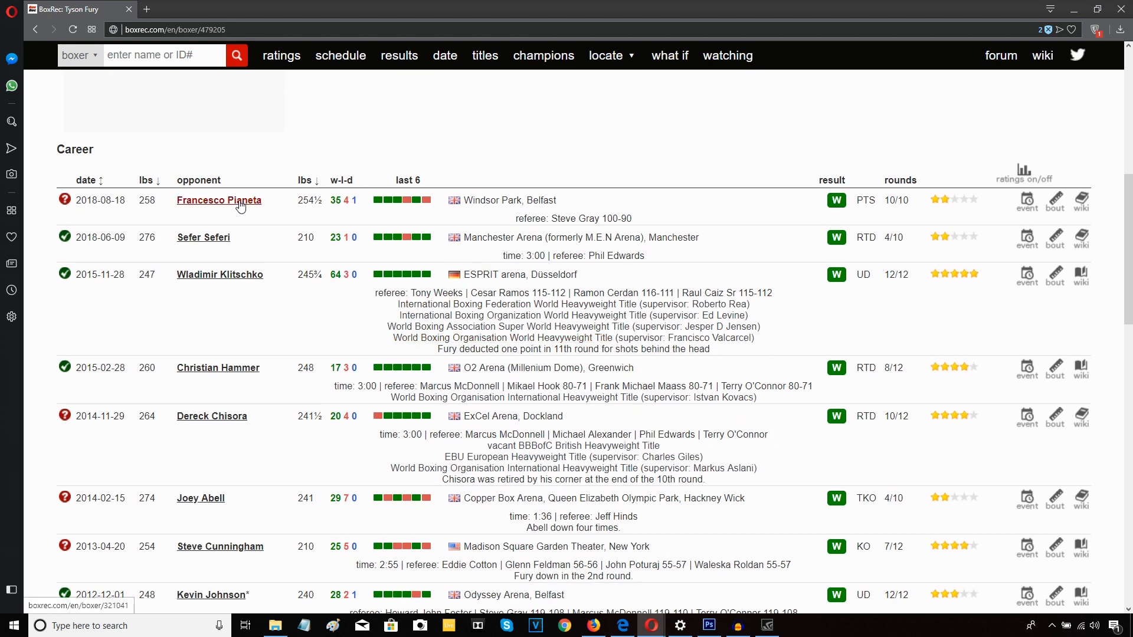
click(219, 200)
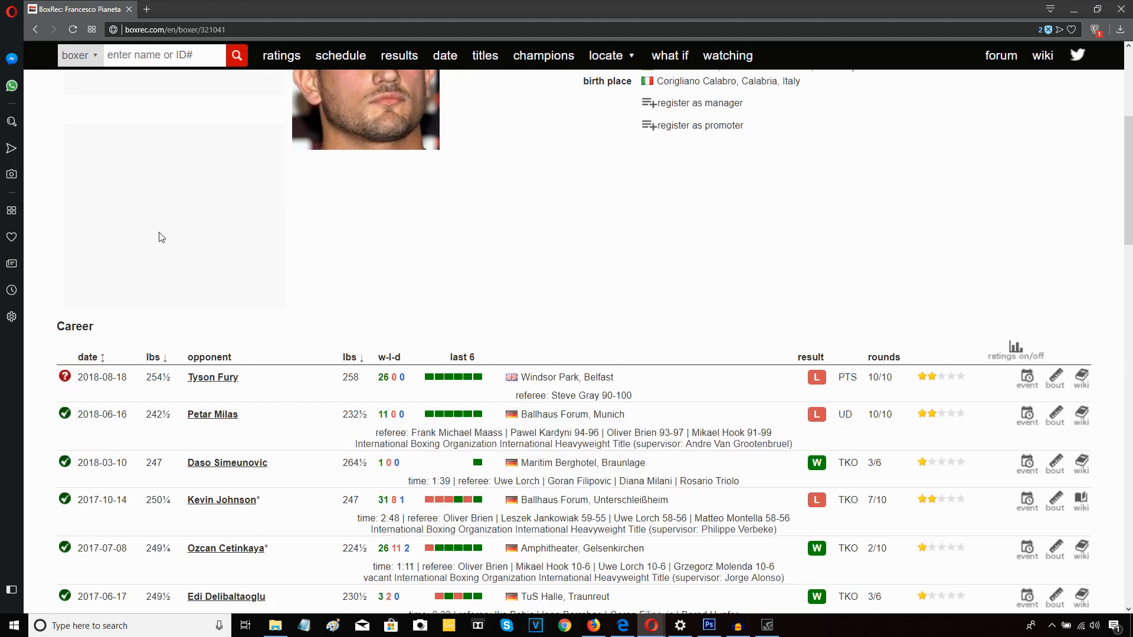
Scroll Pianeta's career table down to the 2017-10-14 Kevin Johnson TKO loss.
scroll(down, 3)
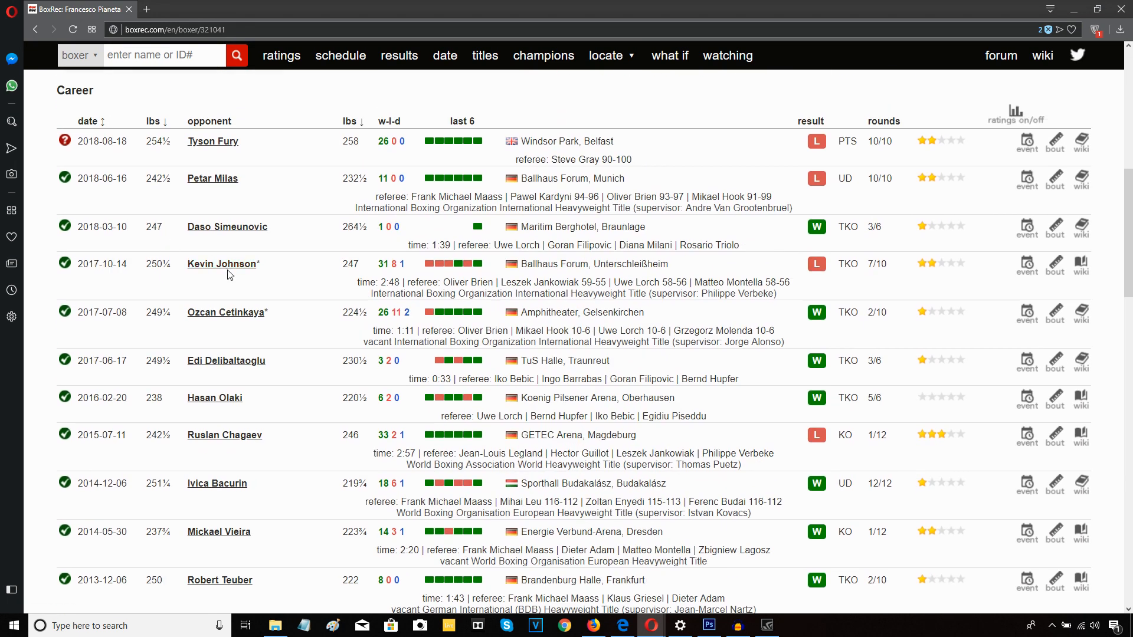
mouse_move(102, 263)
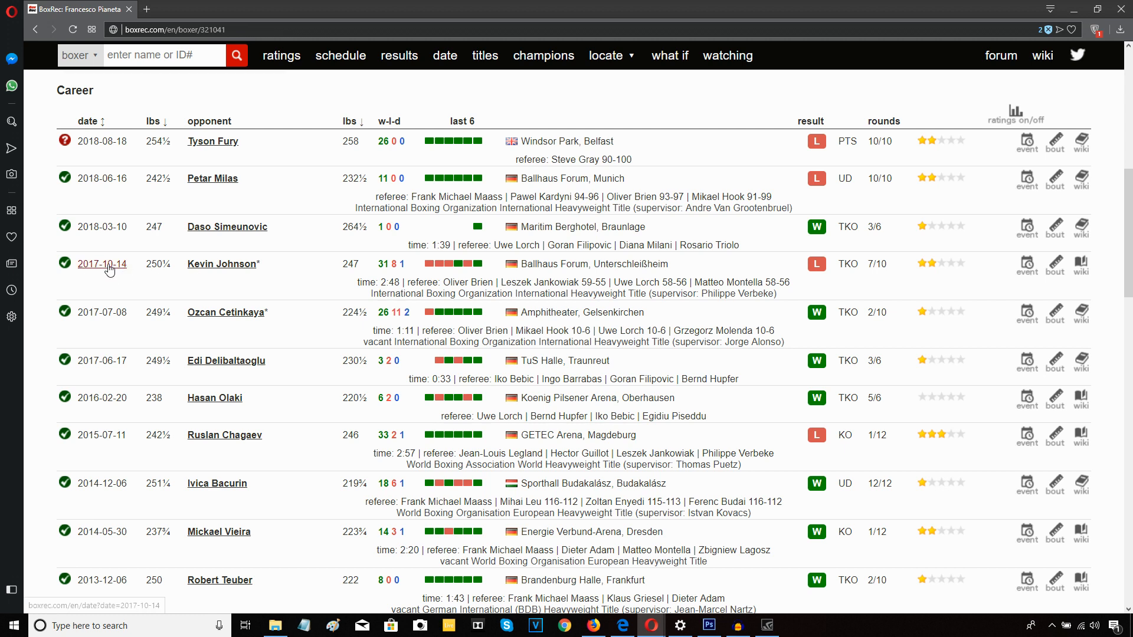
mouse_move(844, 282)
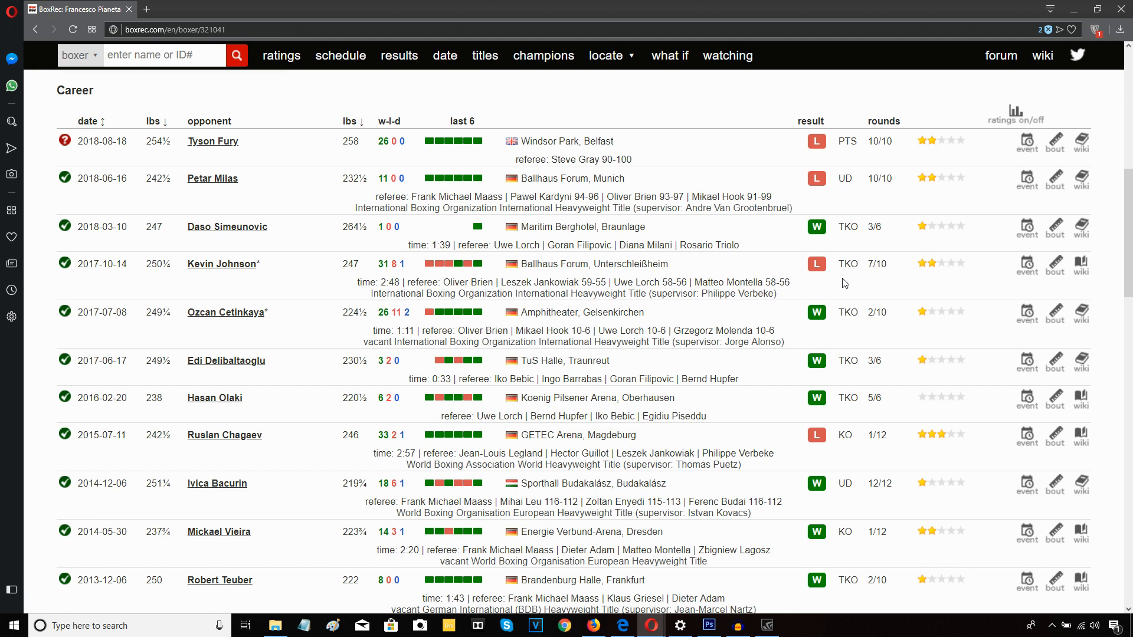
mouse_move(94, 252)
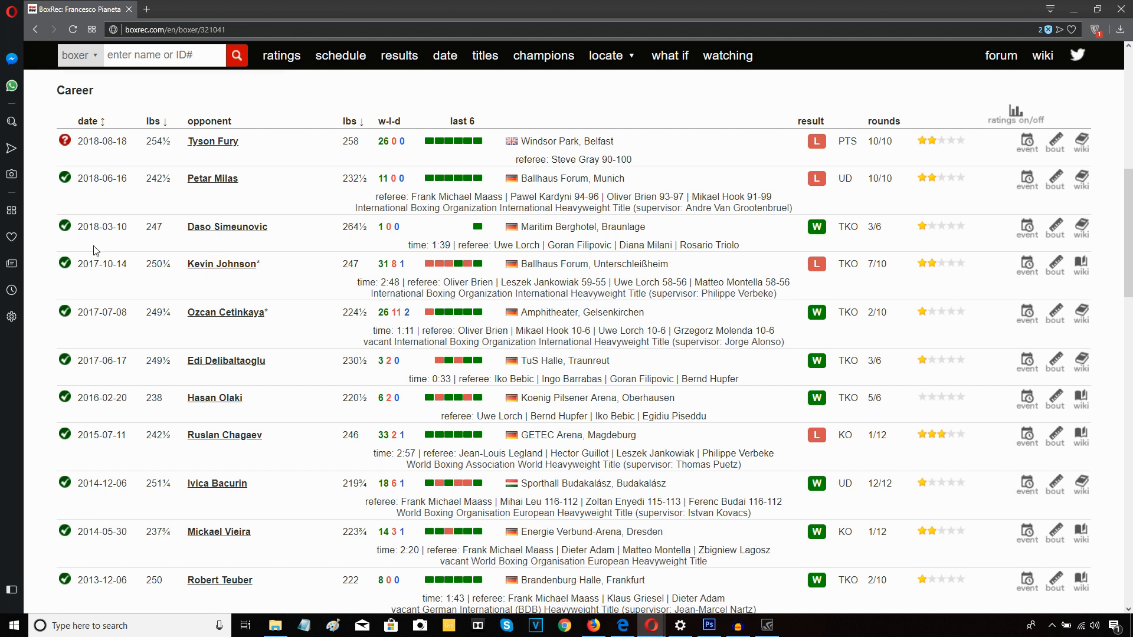
mouse_move(223, 279)
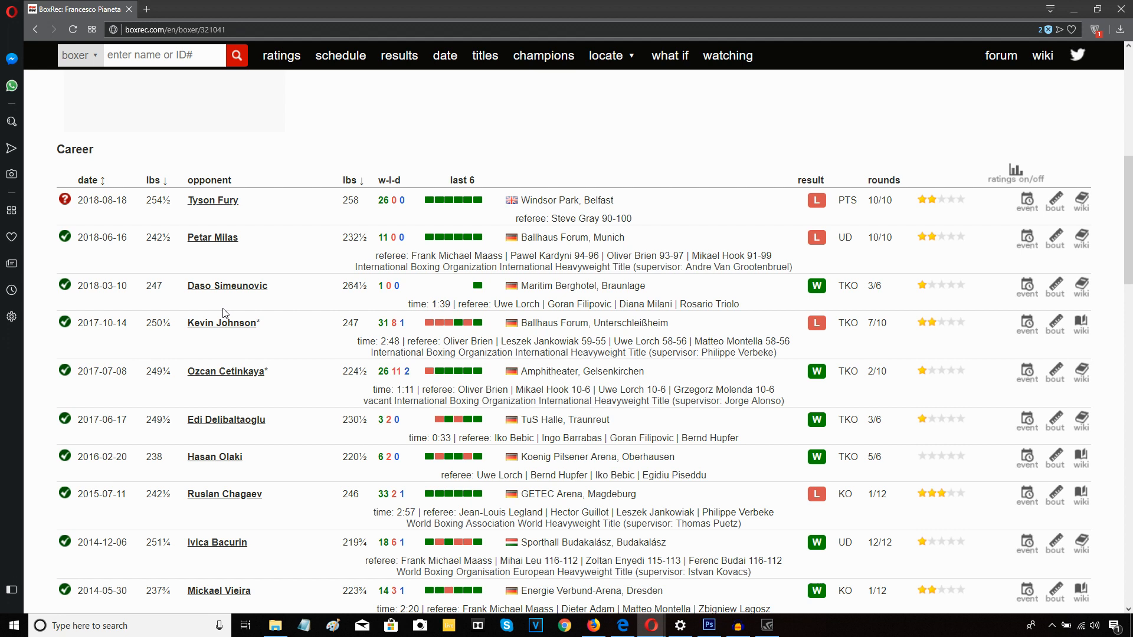
mouse_move(231, 334)
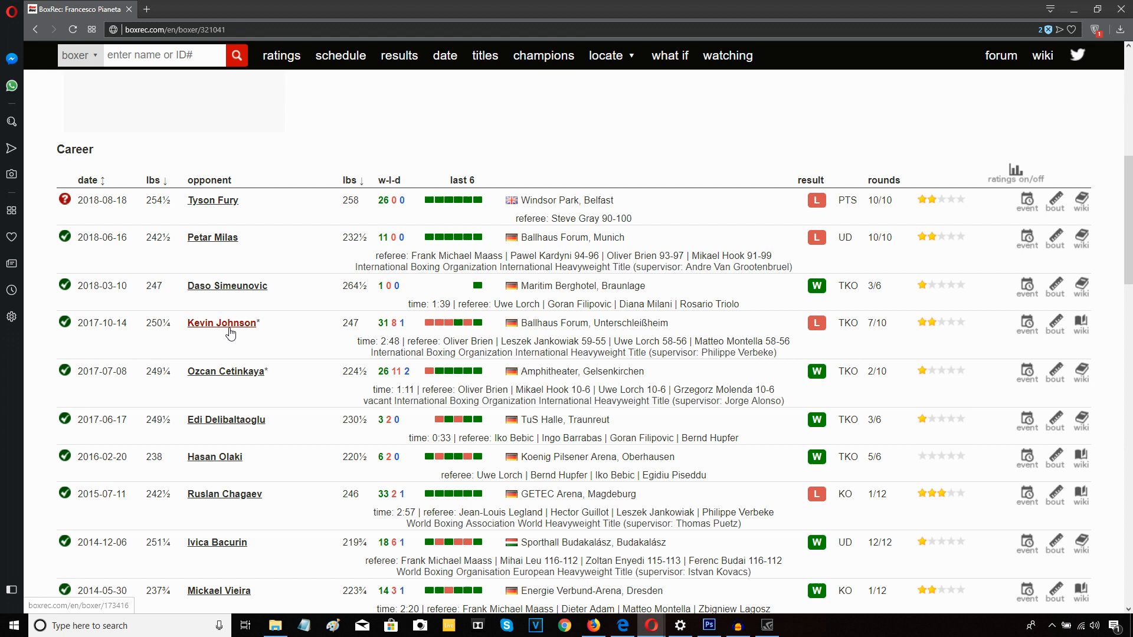
mouse_move(231, 333)
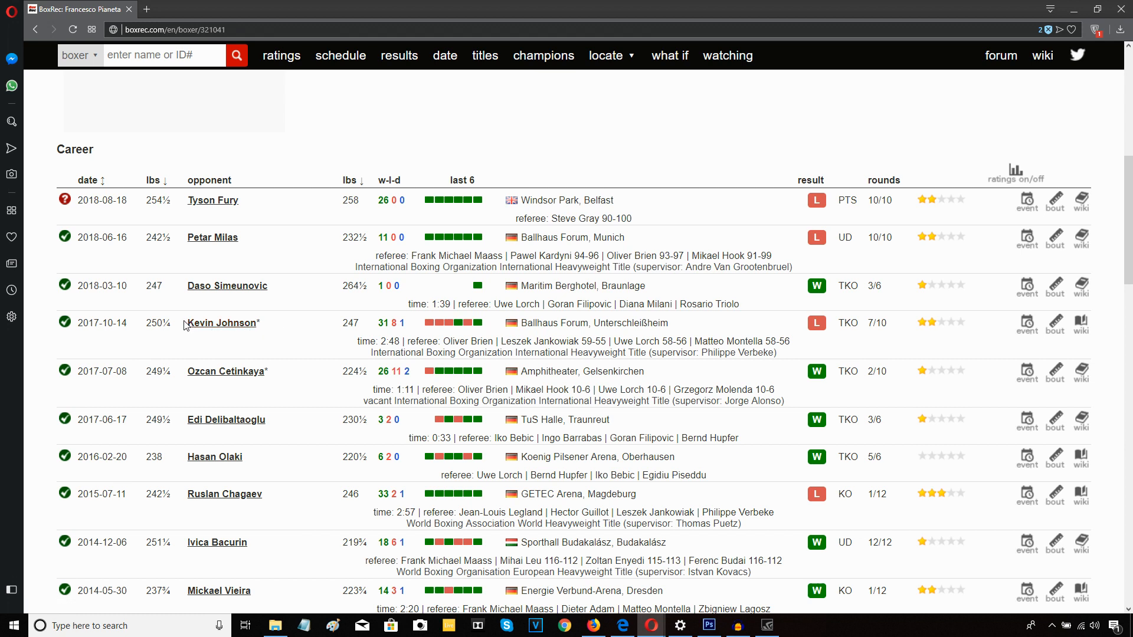
mouse_move(276, 337)
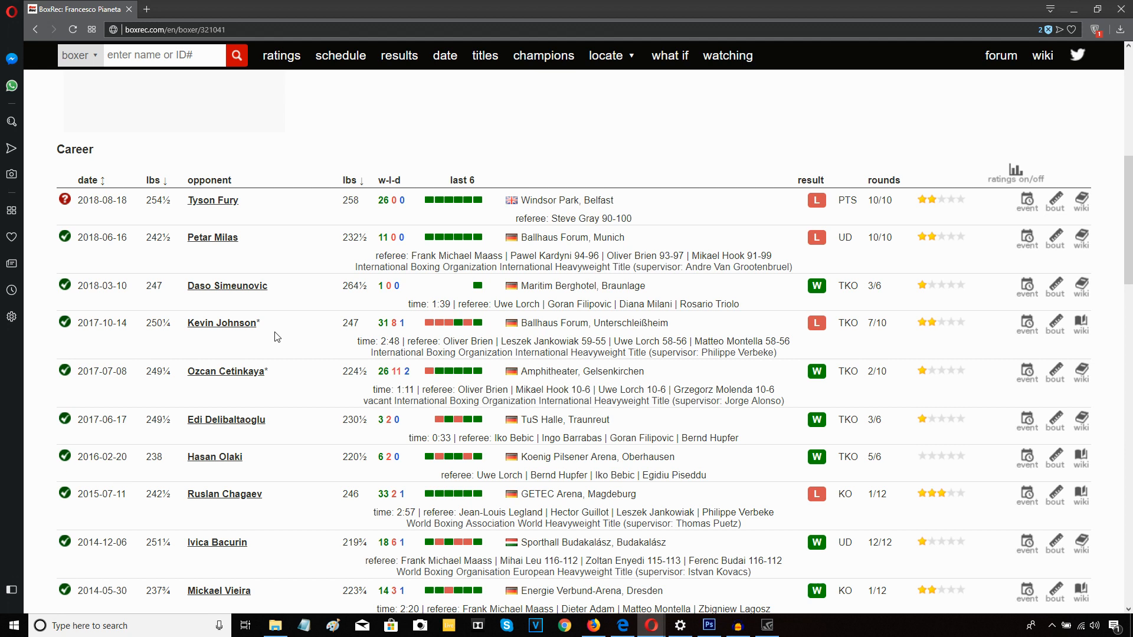
mouse_move(192, 316)
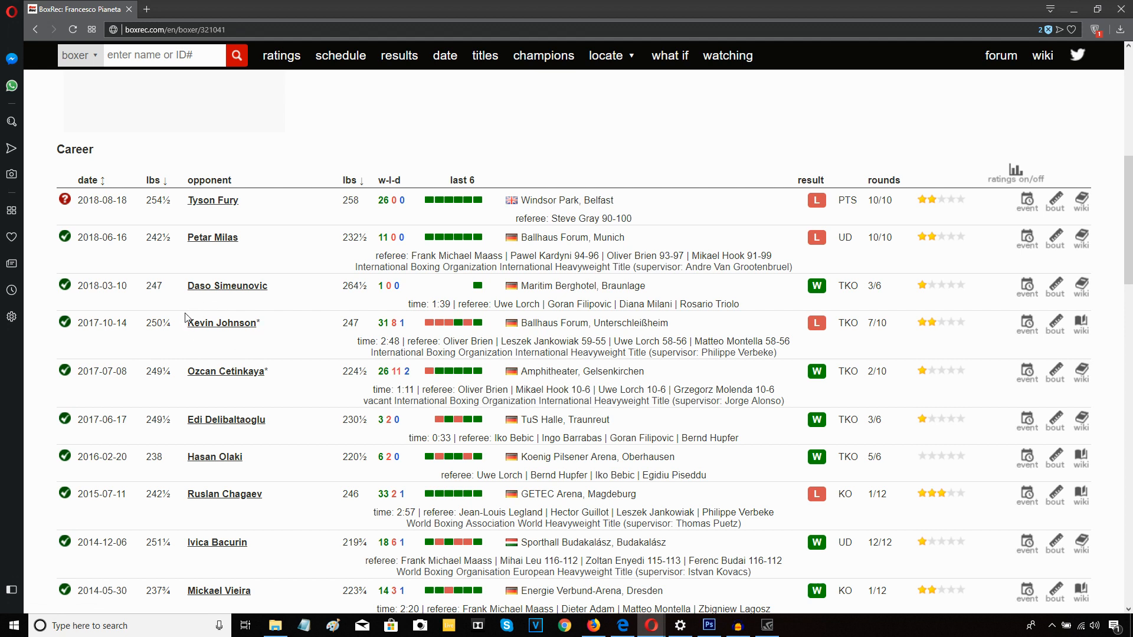
mouse_move(211, 326)
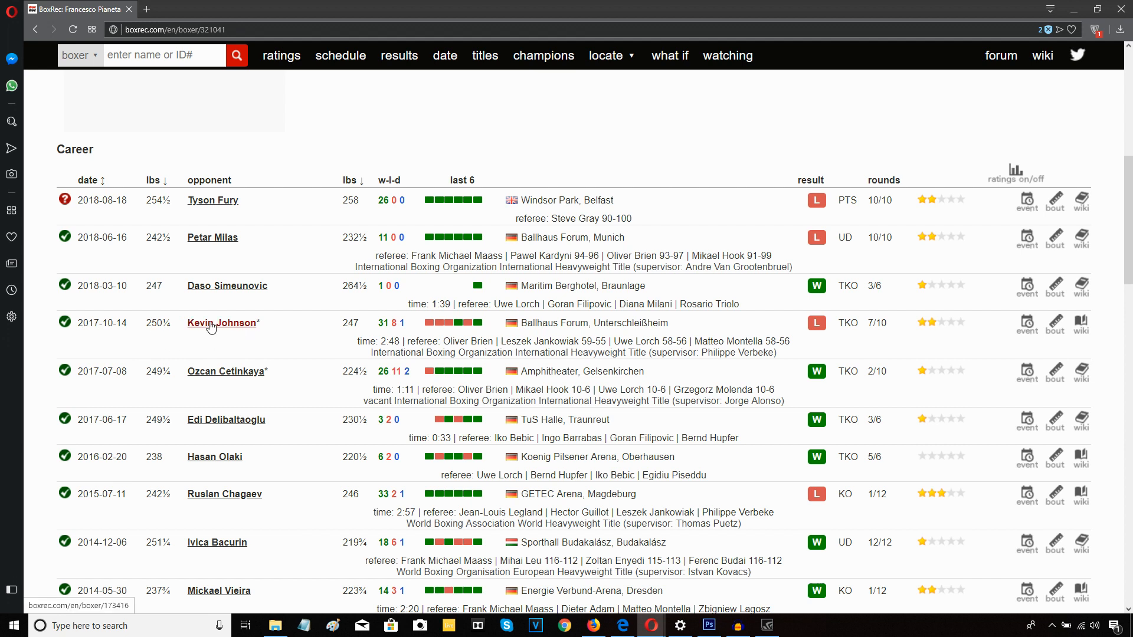
mouse_move(237, 311)
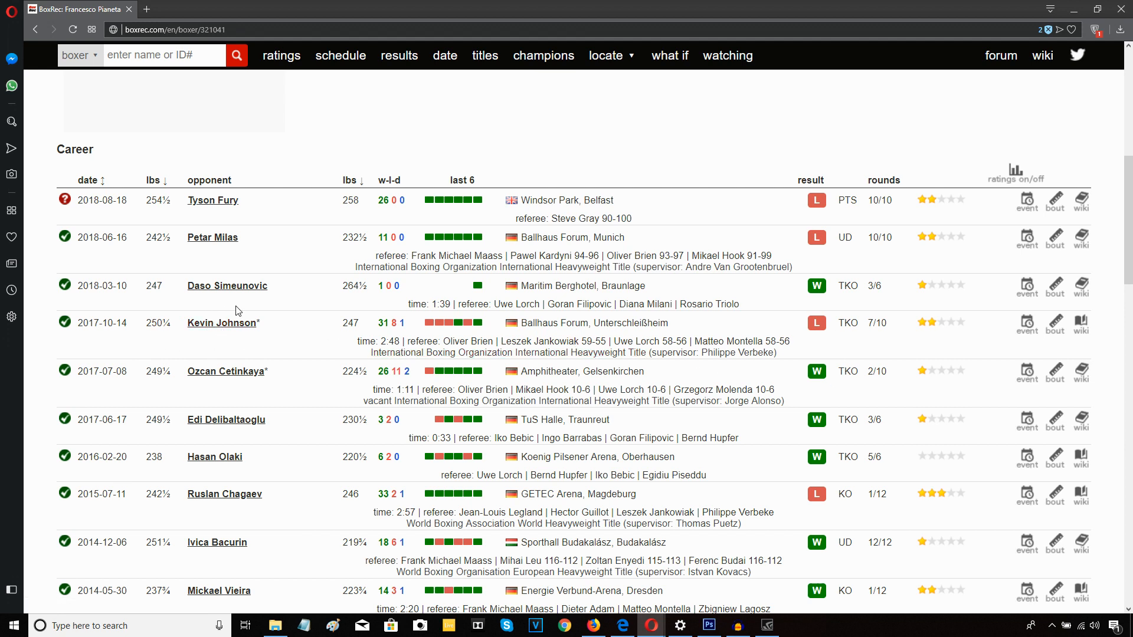
mouse_move(196, 310)
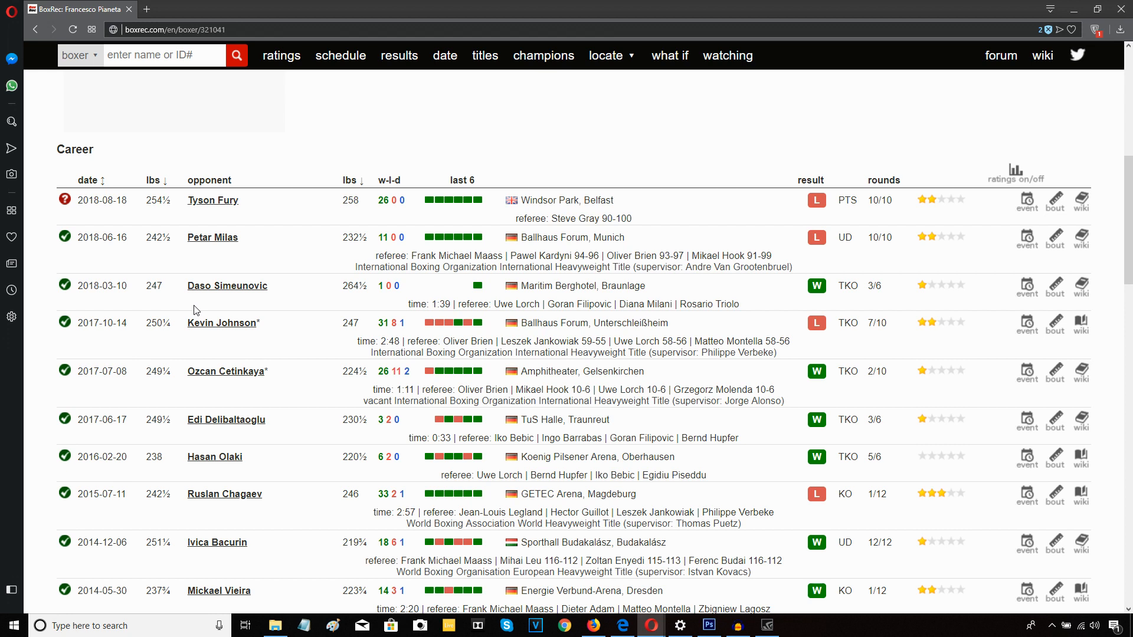
mouse_move(240, 327)
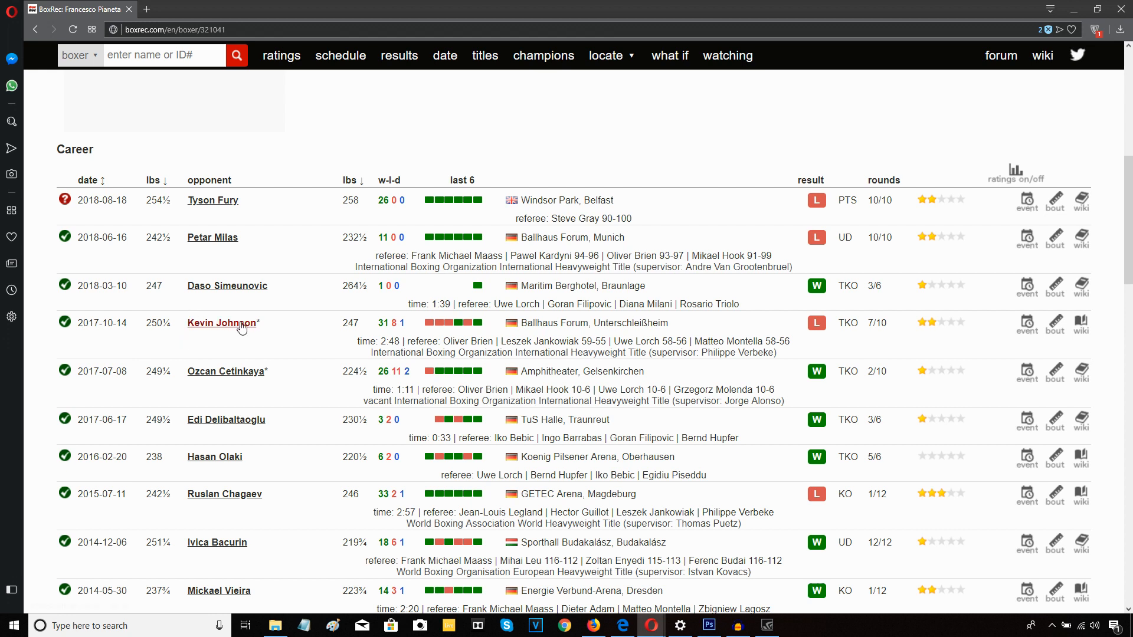
mouse_move(239, 326)
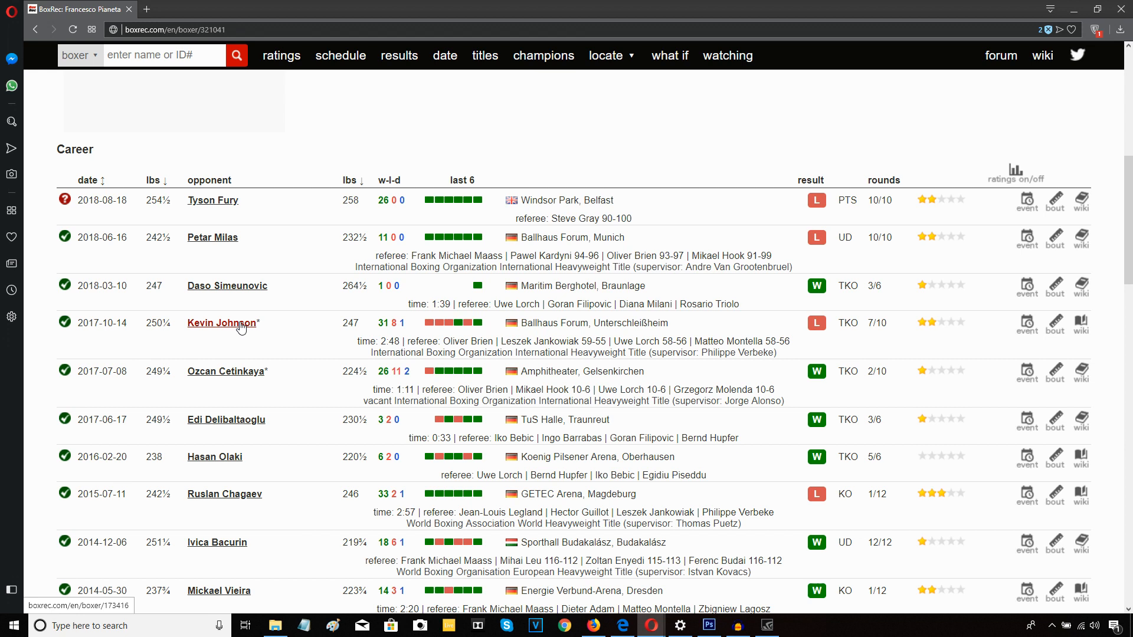
mouse_move(37, 201)
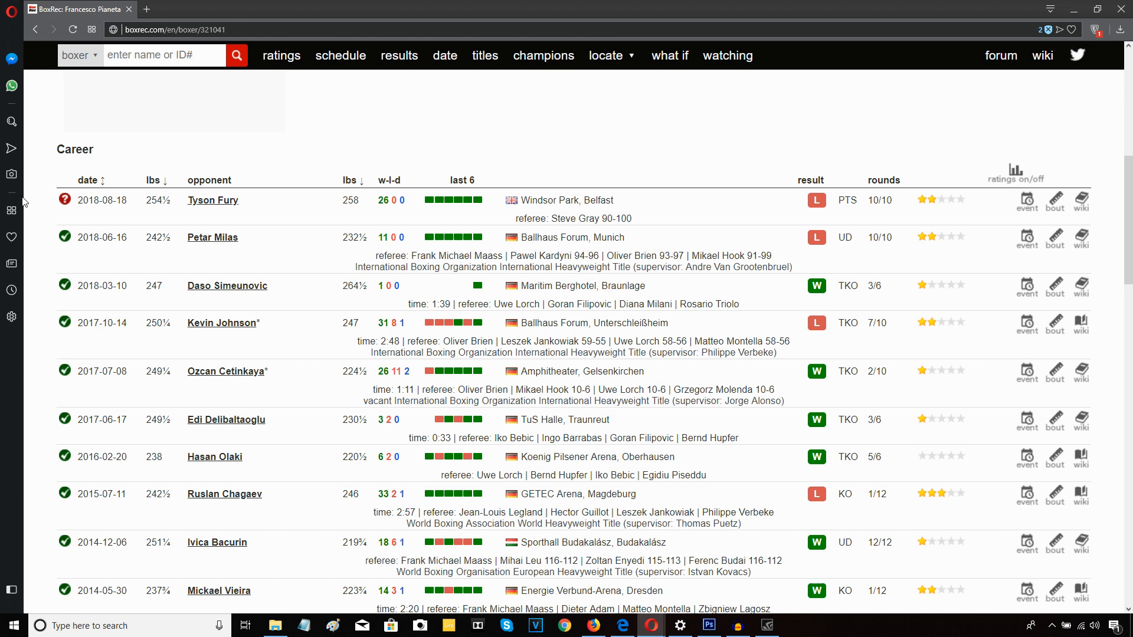
mouse_move(3, 213)
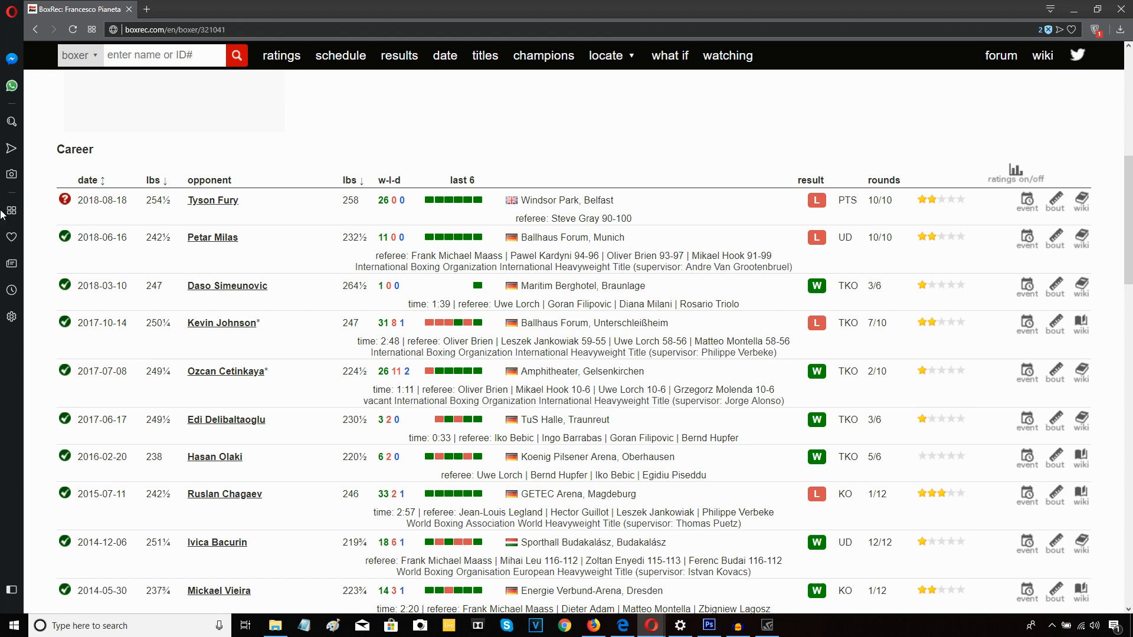